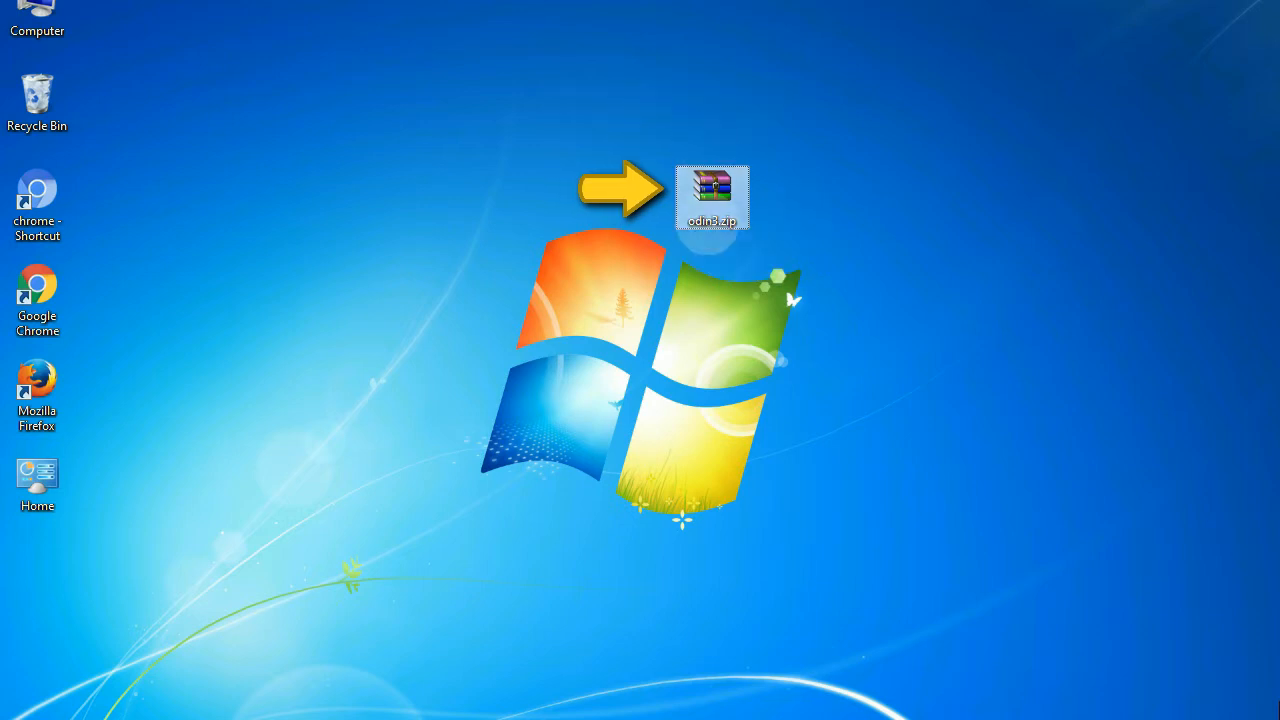
{"action": "mouse_move", "coordinate": [713, 195]}
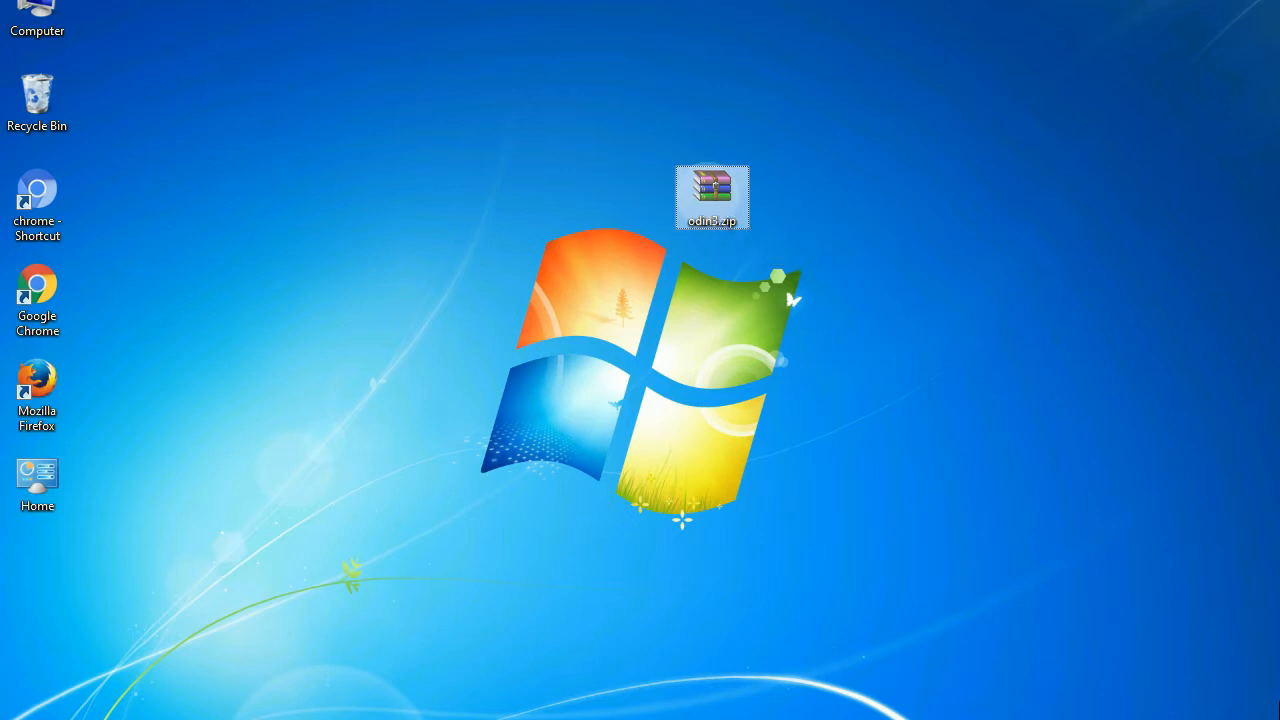
Step: Open odin3.zip from the desktop to bring up Odin3 showing PASS
{"action": "double_click", "coordinate": [712, 196]}
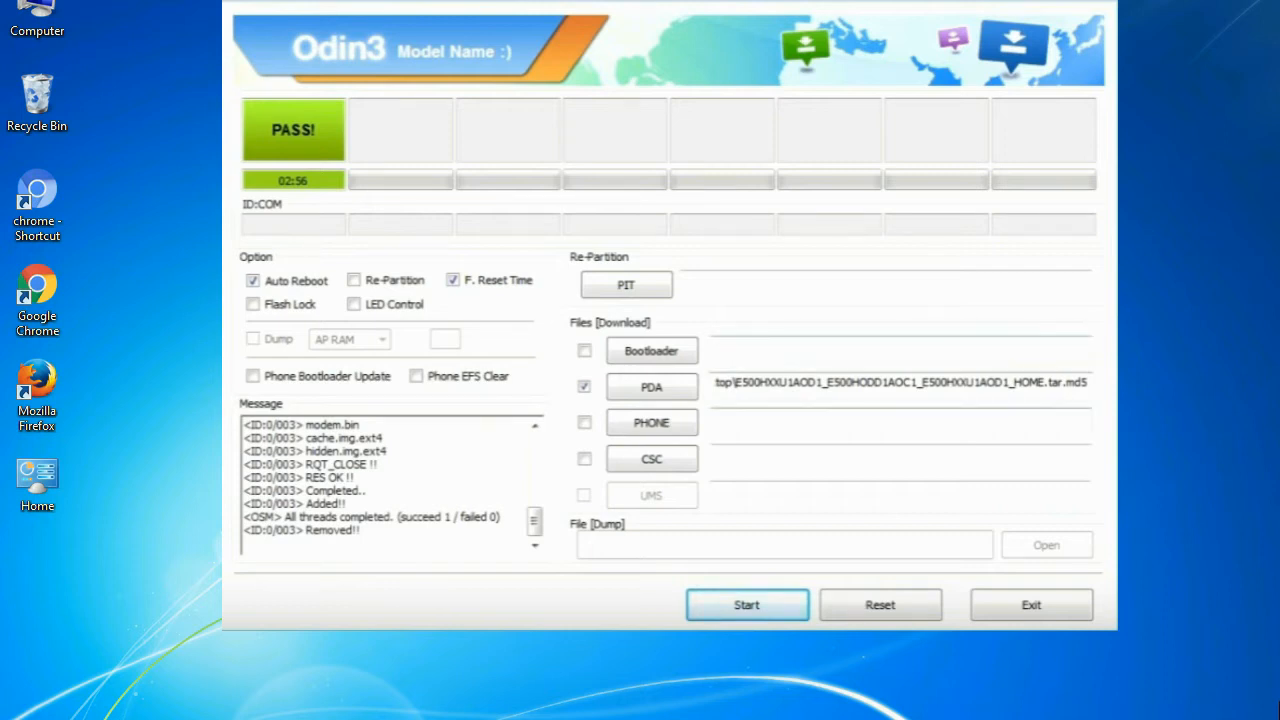
Step: Dismiss the finished Odin3 flashing window to return to the desktop
{"action": "left_click", "coordinate": [1030, 604]}
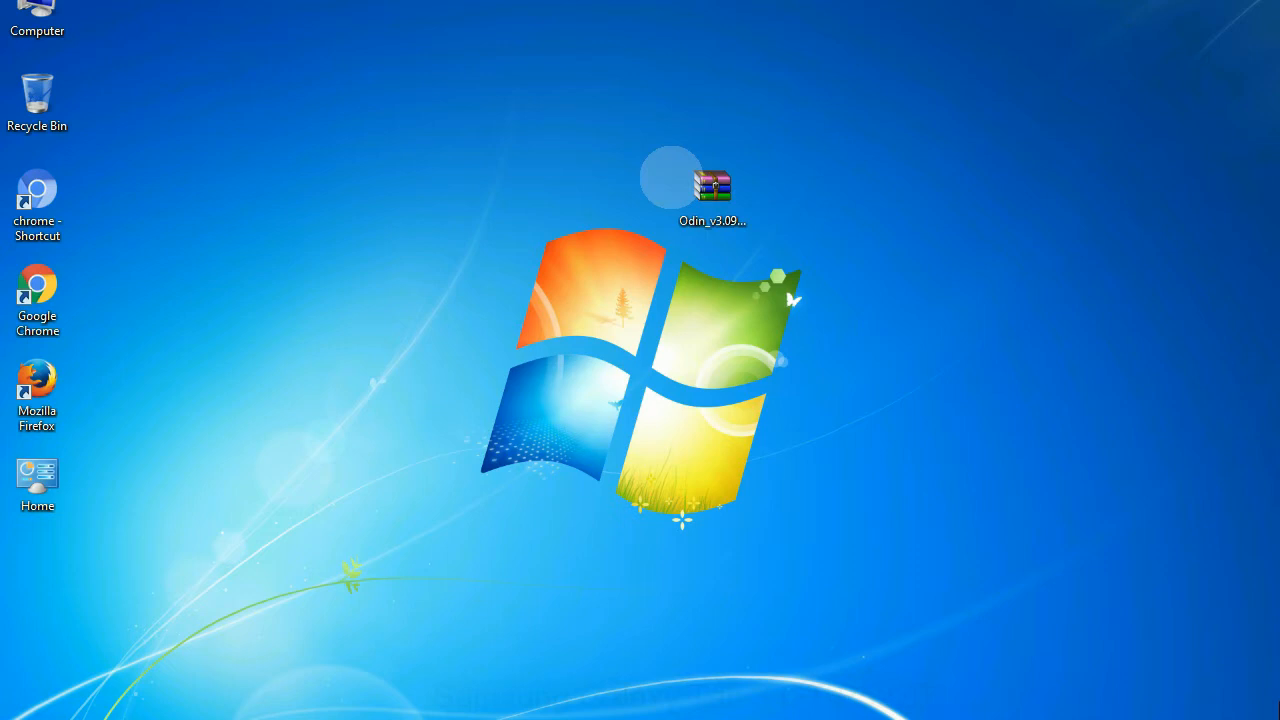
Step: Extract the Odin_v3.09 archive onto the desktop with Extract Here
{"action": "left_click", "coordinate": [712, 190]}
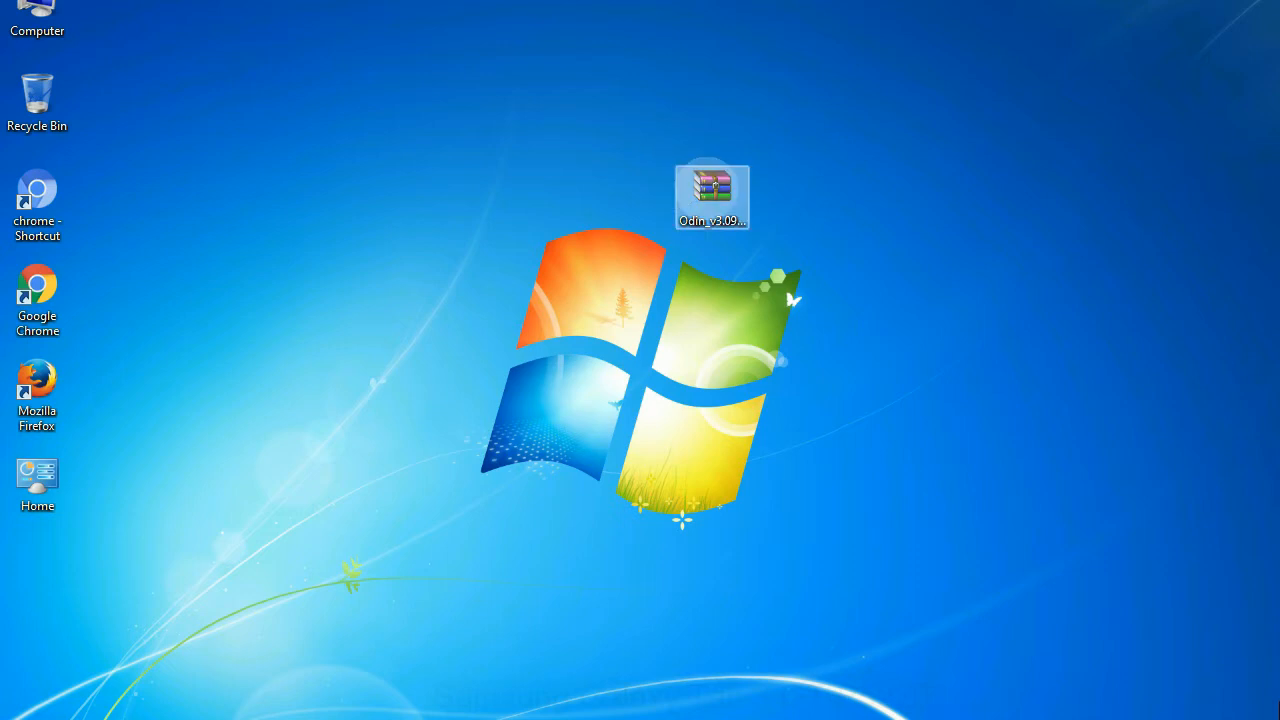
{"action": "right_click", "coordinate": [712, 193]}
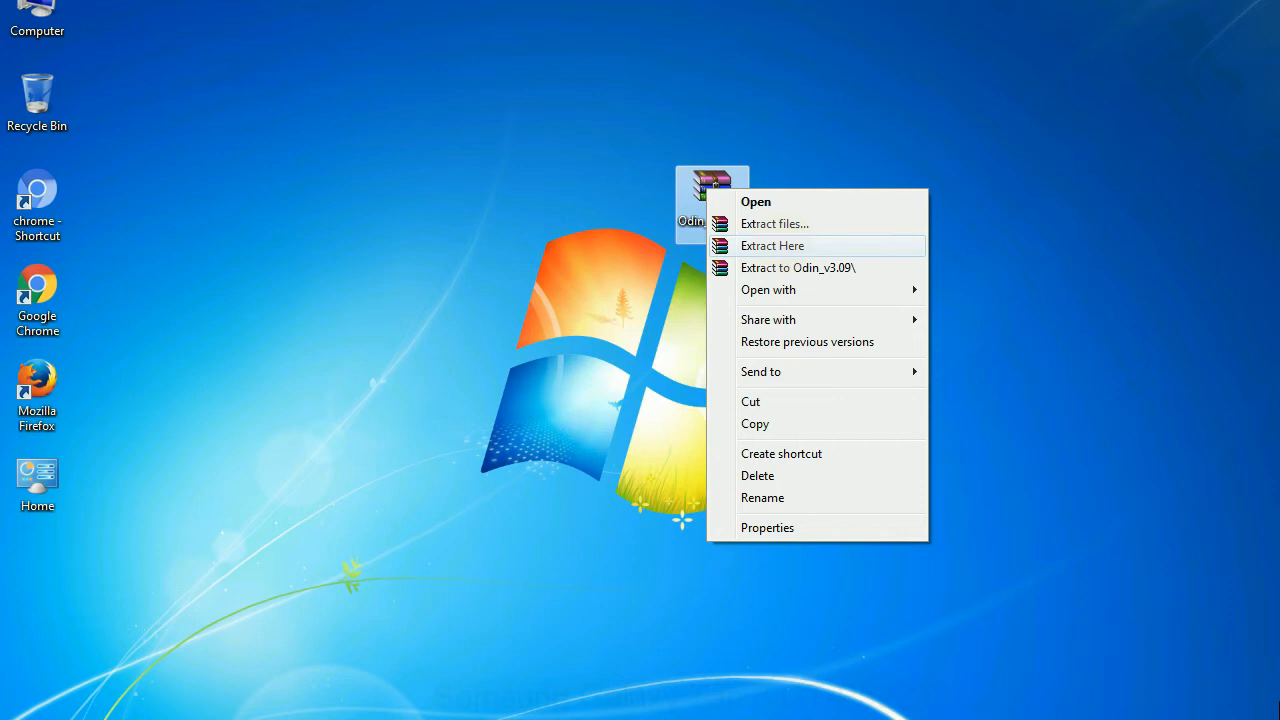
{"action": "left_click", "coordinate": [773, 245]}
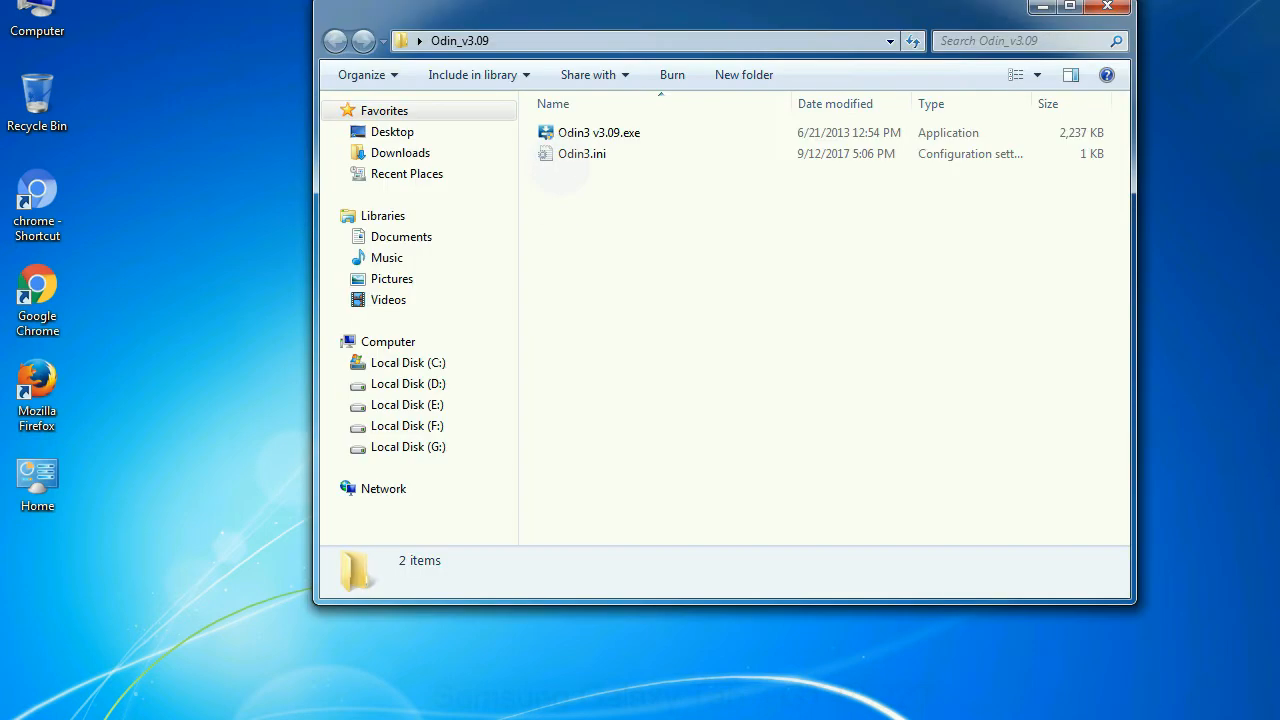
Step: Launch Odin3 v3.09.exe from the extracted Odin_v3.09 folder
{"action": "right_click", "coordinate": [599, 132]}
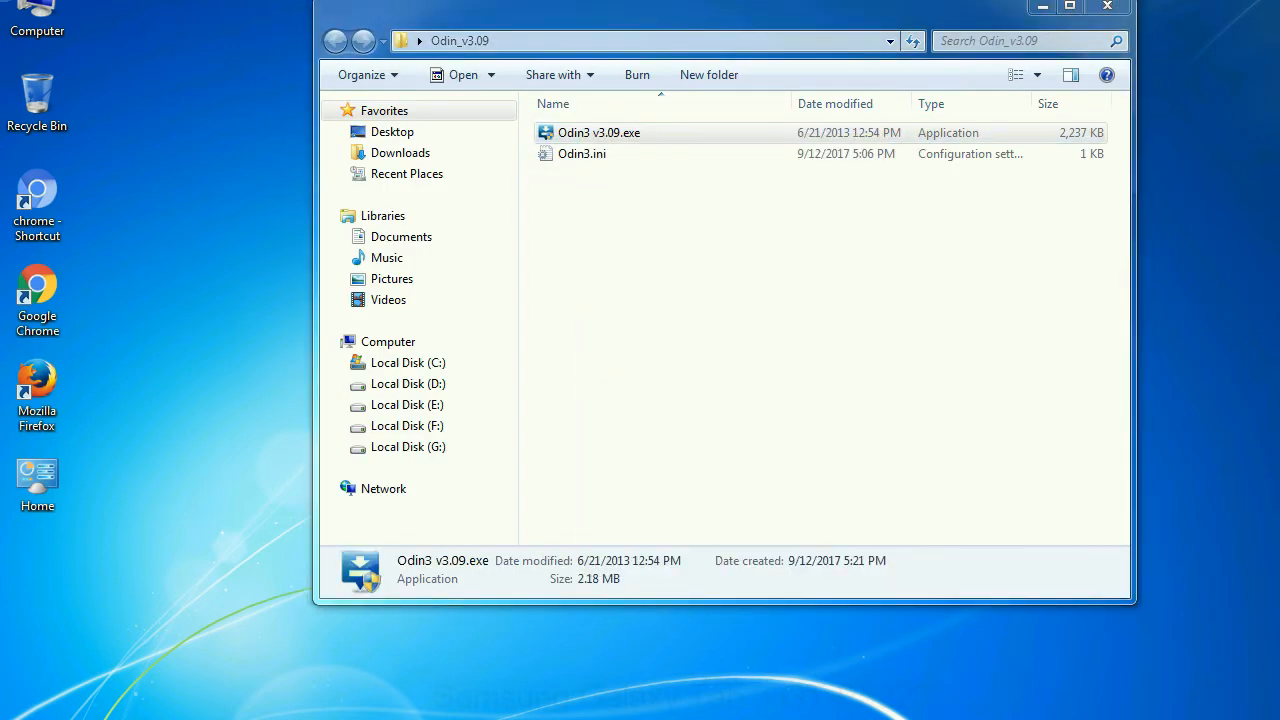
{"action": "double_click", "coordinate": [598, 132]}
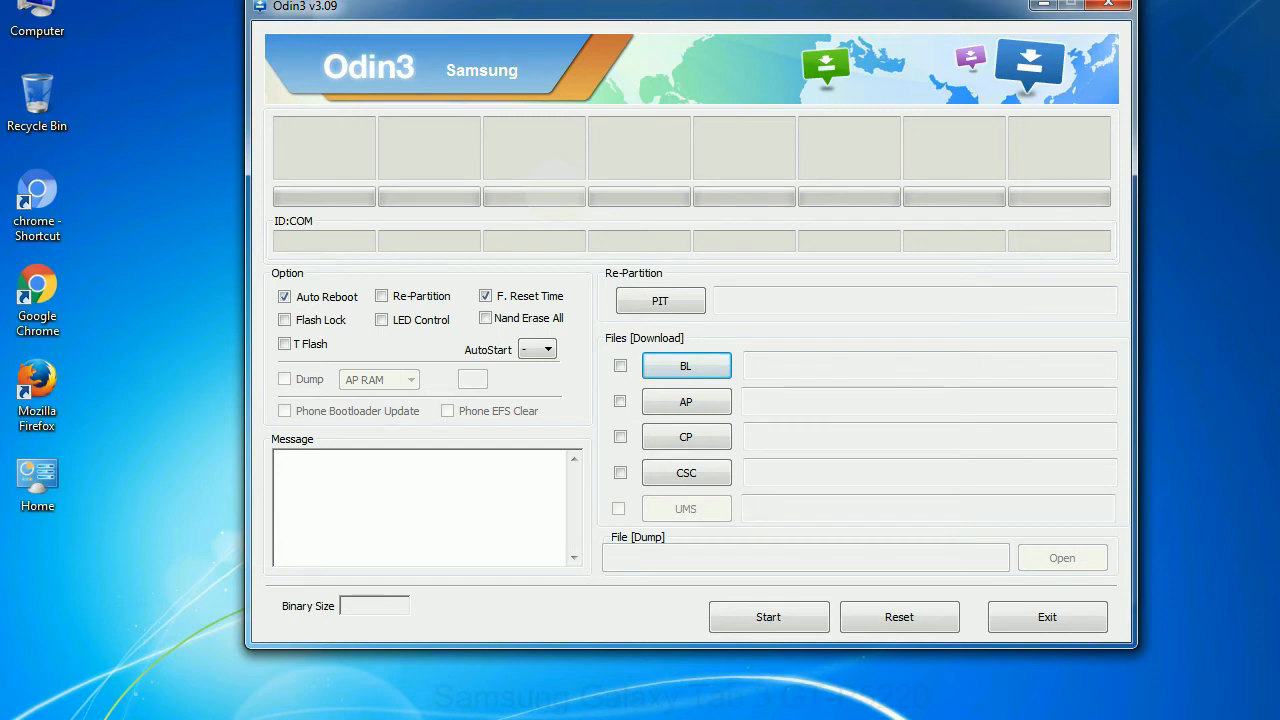
Step: Close the empty Odin3 v3.09 window
{"action": "left_click", "coordinate": [1108, 5]}
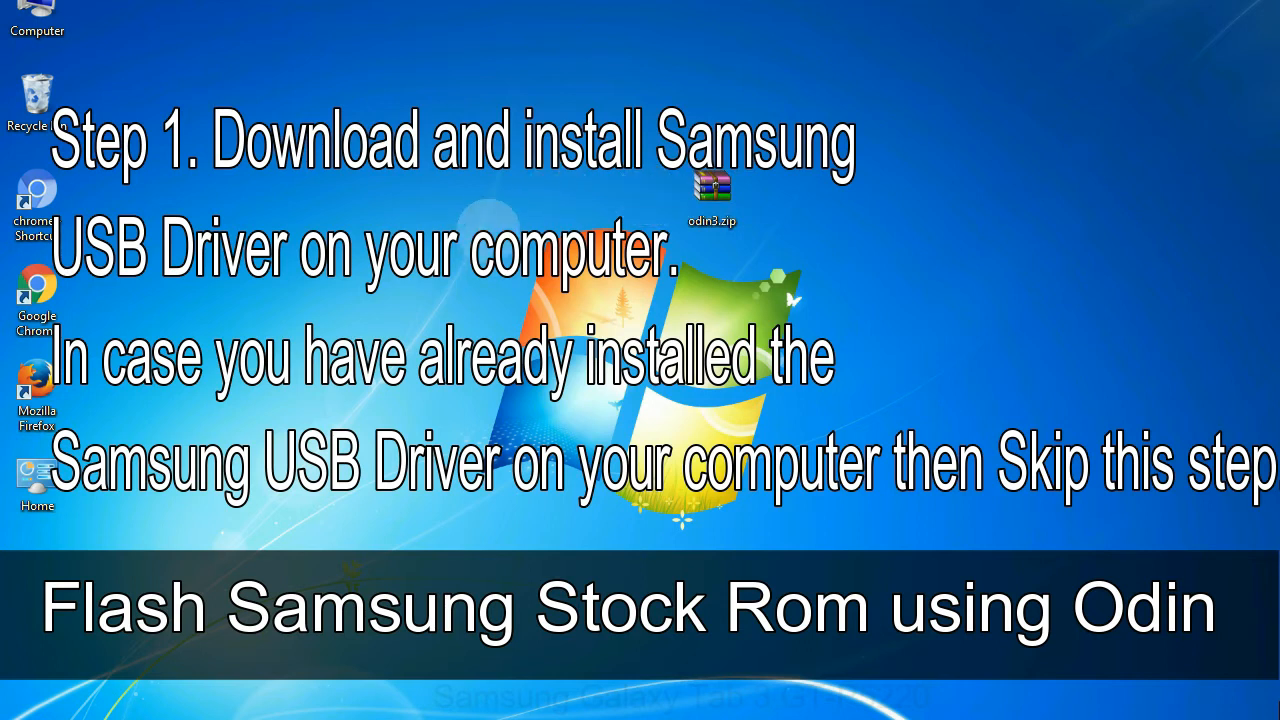
Step: Open the extracted Odin_v3.09 folder holding Odin3 v3.09.exe and Odin3.ini
{"action": "left_click", "coordinate": [712, 190]}
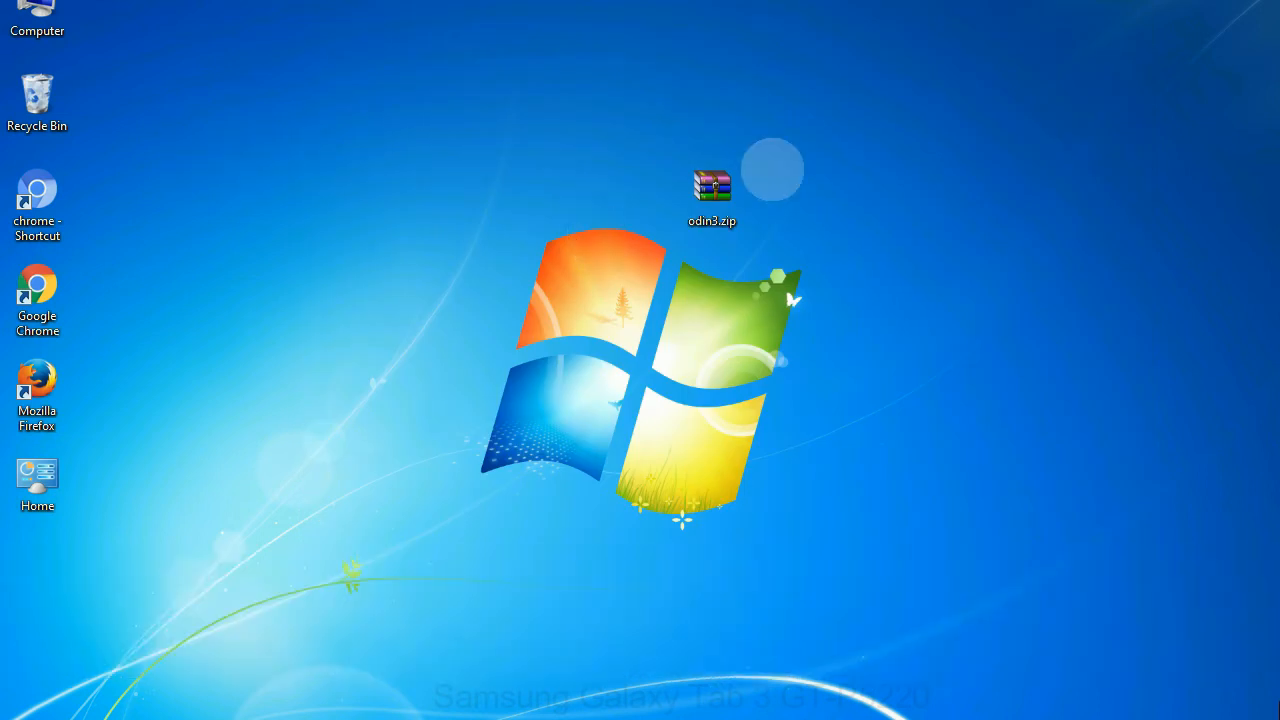
{"action": "double_click", "coordinate": [711, 190]}
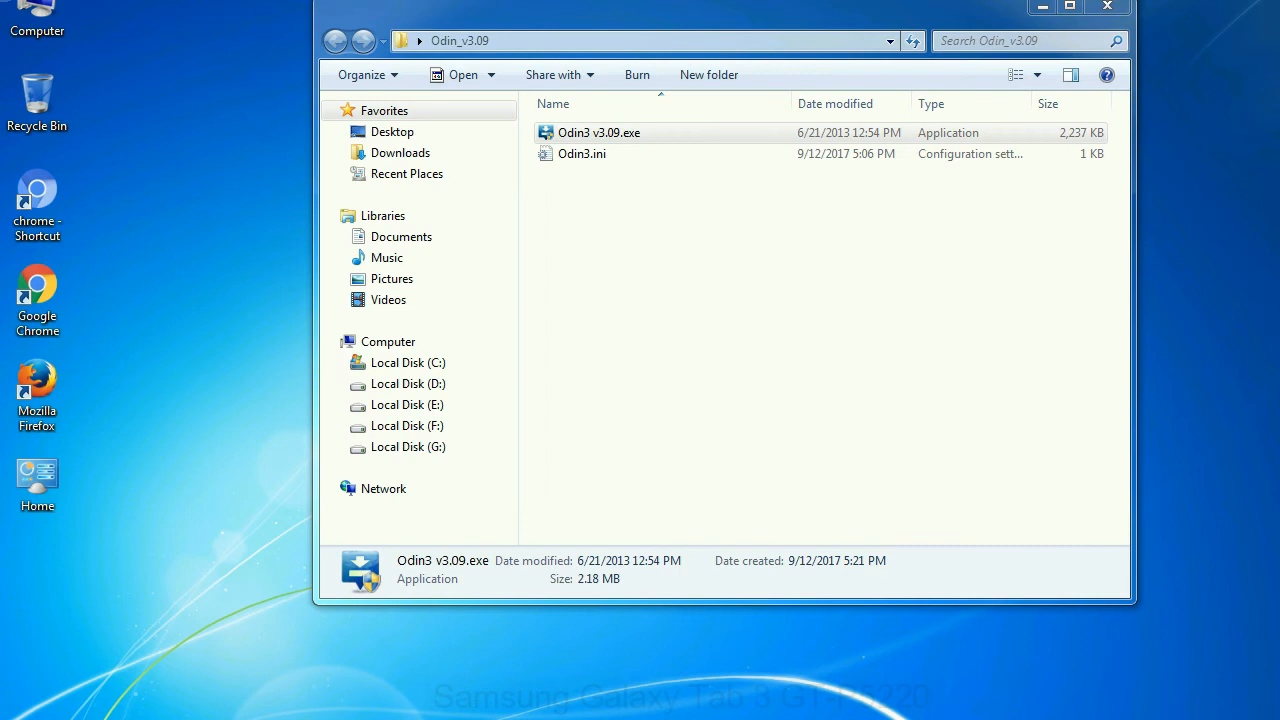
Step: Run Odin3 v3.09.exe from the Odin_v3.09 folder
{"action": "double_click", "coordinate": [598, 132]}
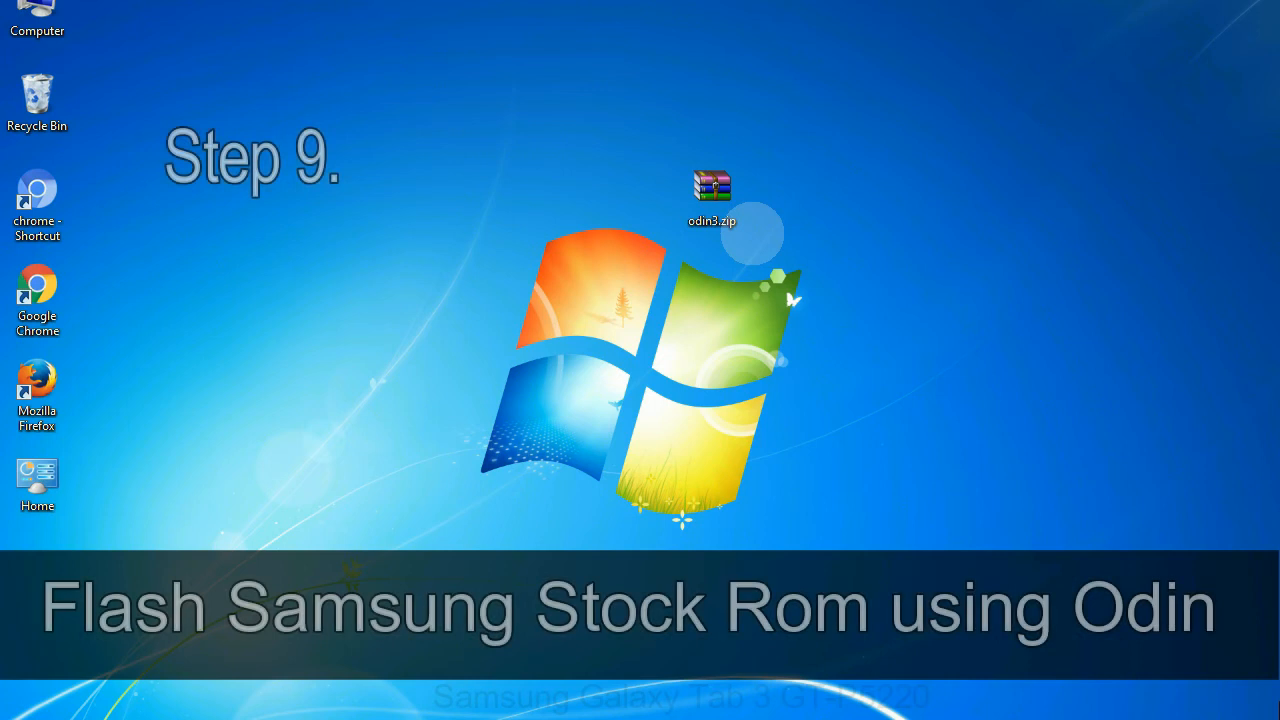
Step: Select the HOME .tar.md5 firmware from the Desktop as the PDA file
{"action": "left_click", "coordinate": [712, 197]}
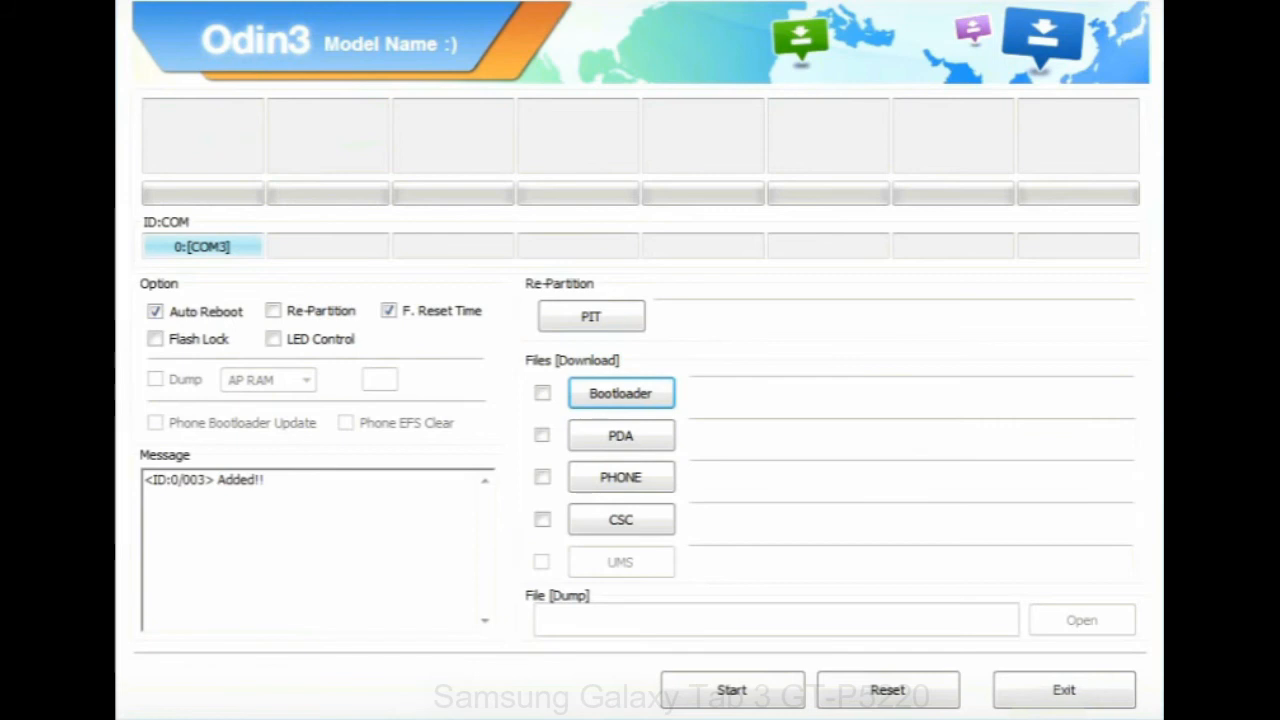
{"action": "left_click", "coordinate": [620, 435]}
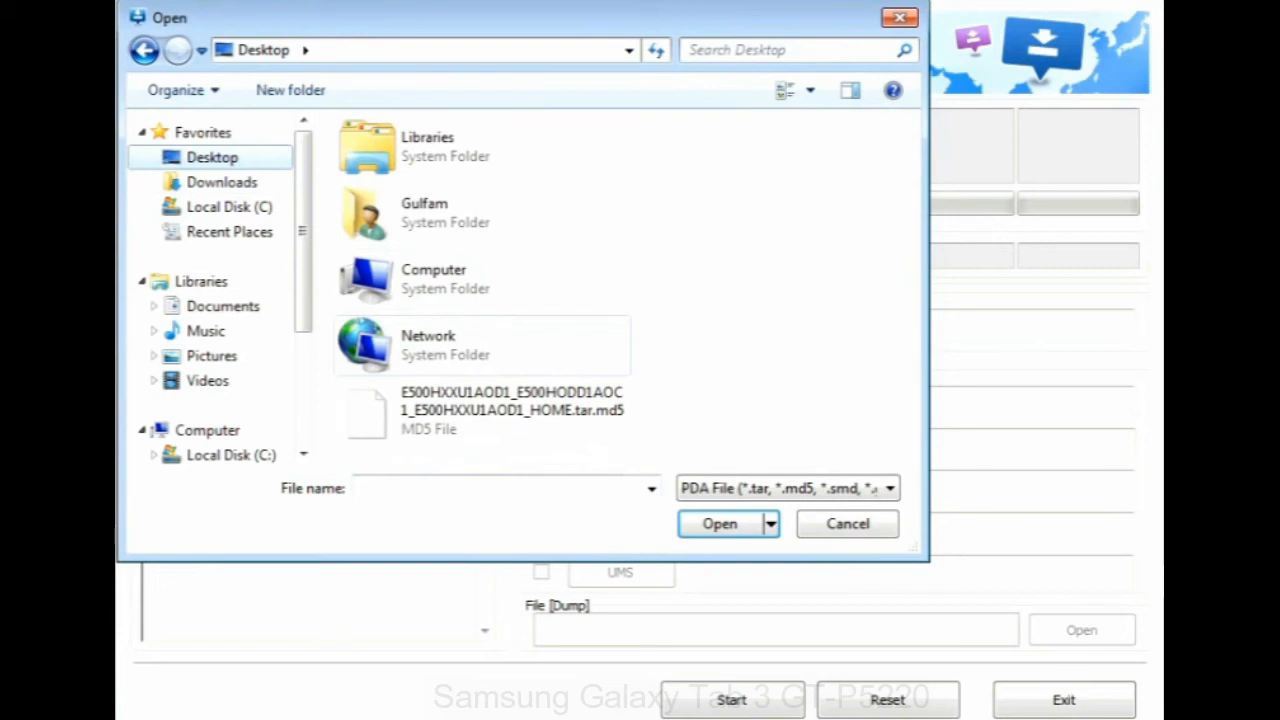
{"action": "left_click", "coordinate": [719, 523]}
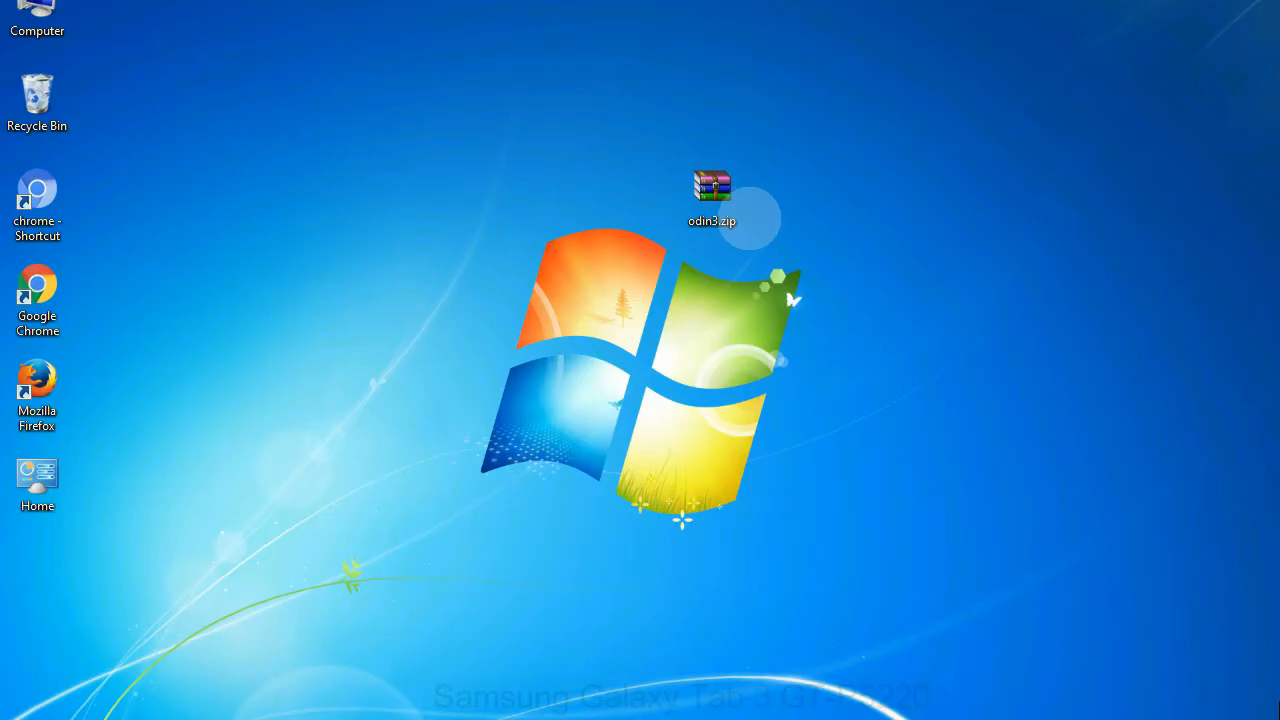
Step: Load the HOME firmware, start flashing, and wait for PASS! in ID:COM
{"action": "left_click", "coordinate": [712, 197]}
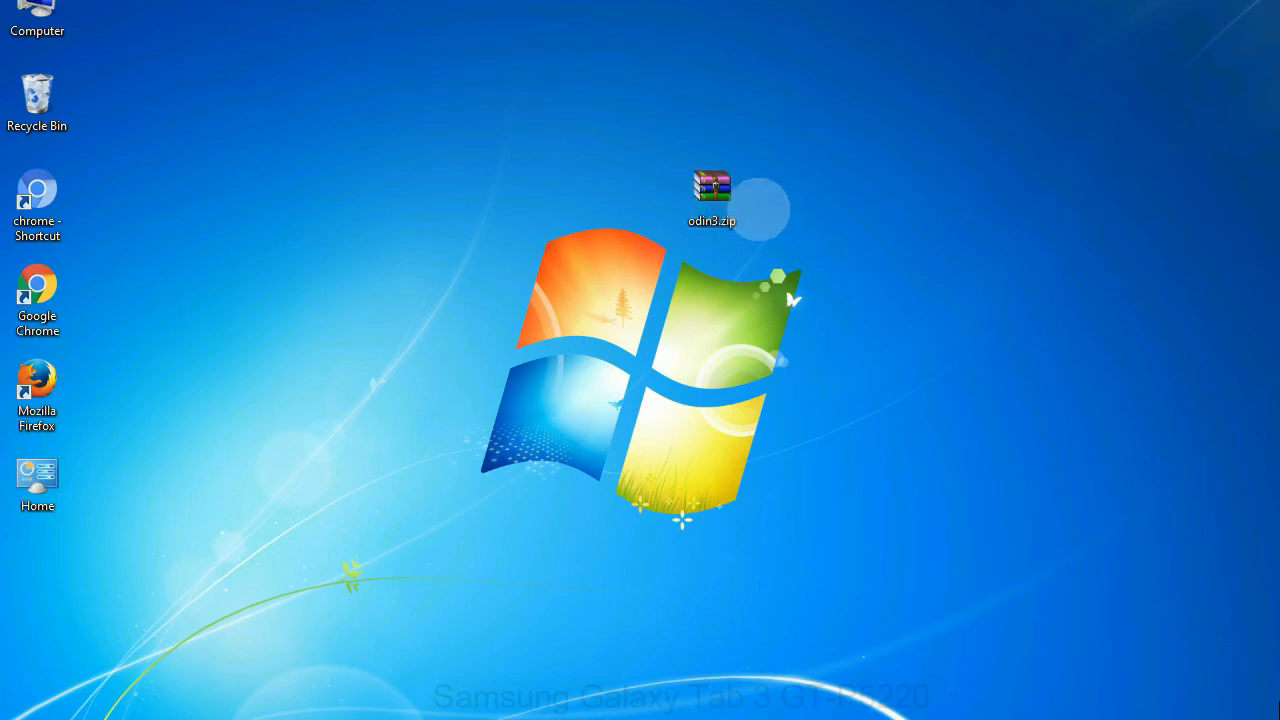
{"action": "left_click", "coordinate": [711, 195]}
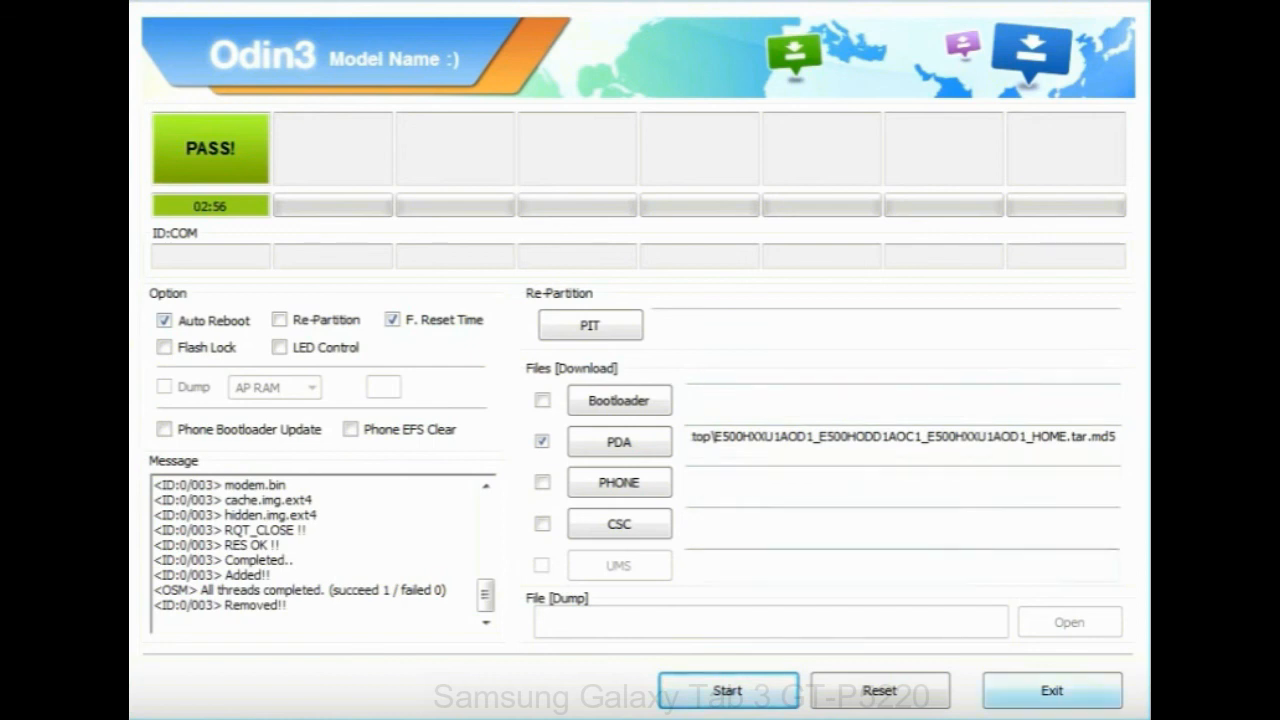
{"action": "left_click", "coordinate": [1051, 690]}
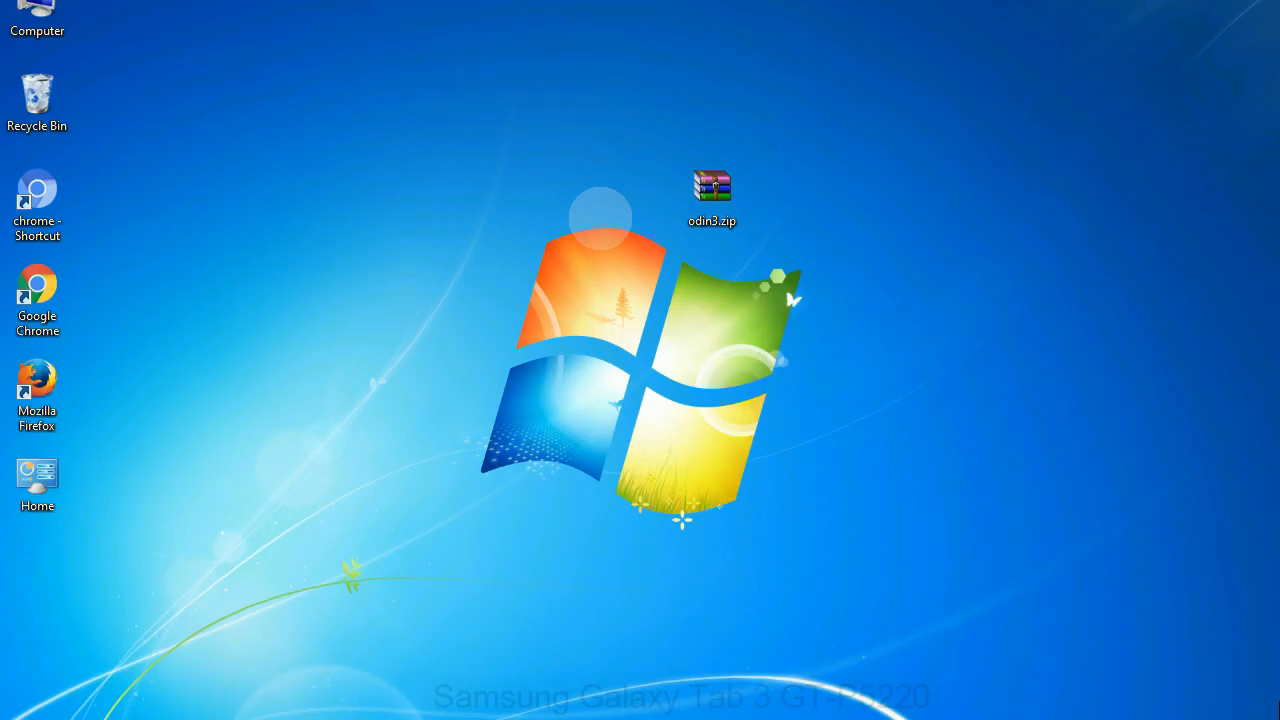